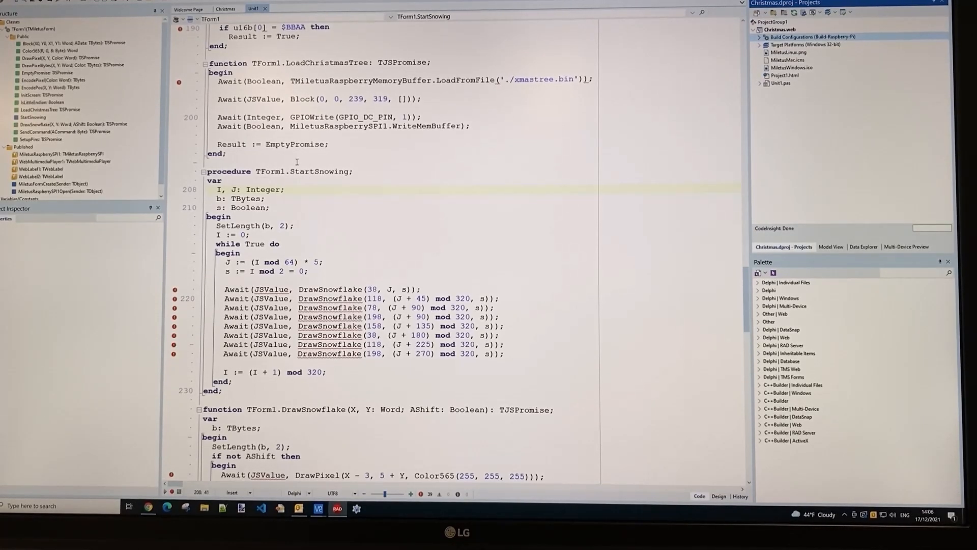
- Highlight the TMiletusRaspberryMemoryBuffer class and the SPI write call in Unit1.pas
left_click_drag(217, 99, 226, 153)
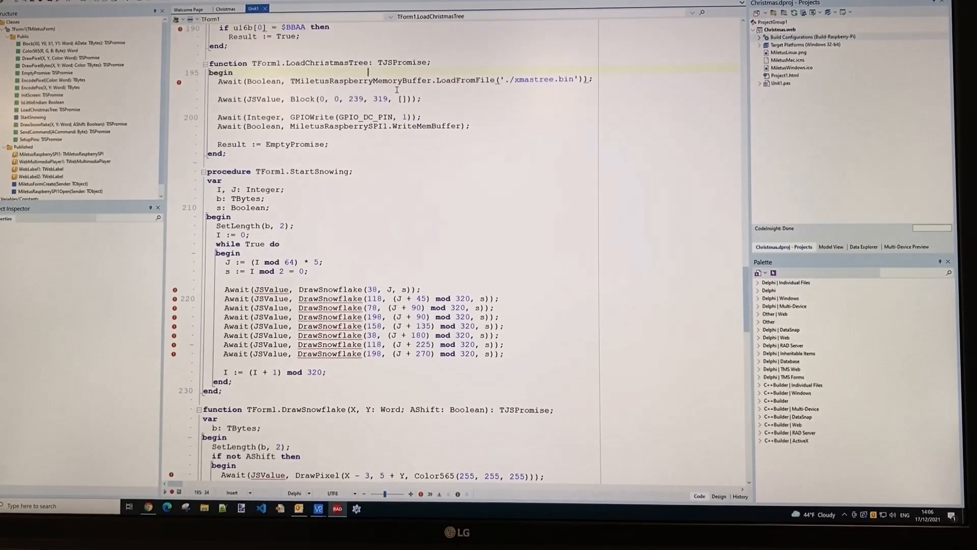
double_click(360, 80)
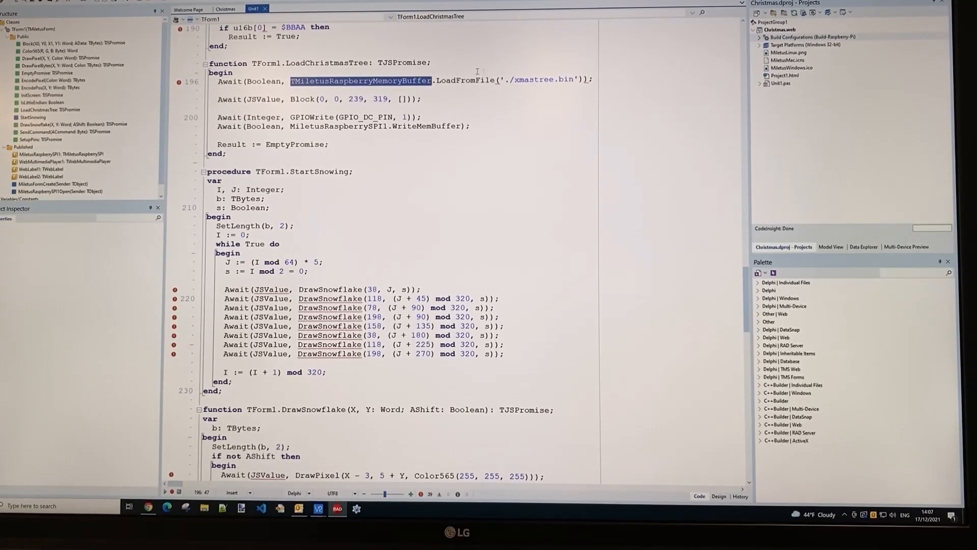
left_click(538, 80)
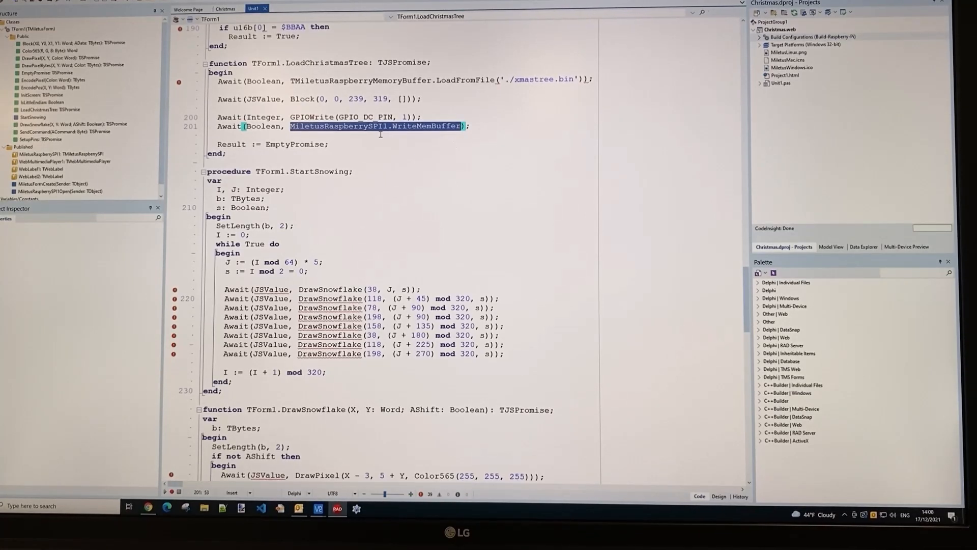
left_click(367, 125)
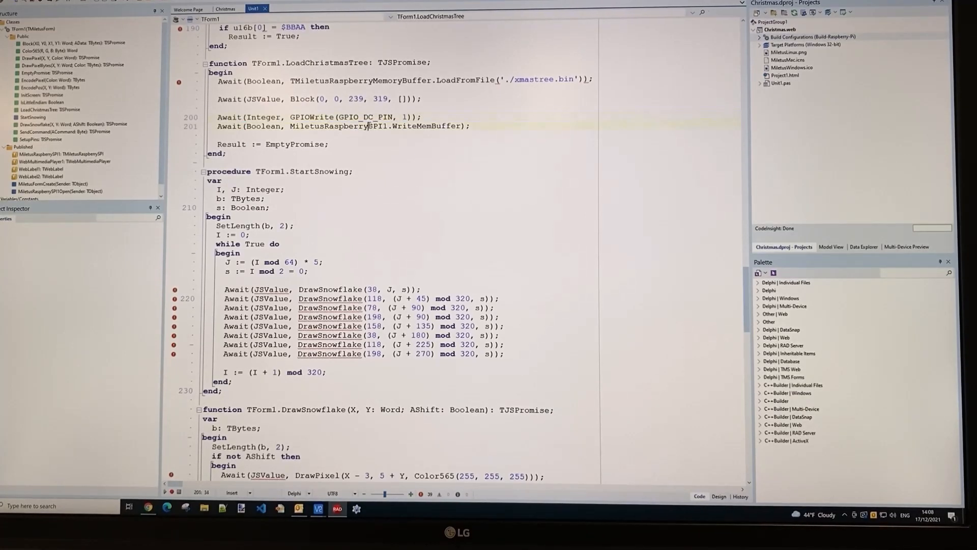
double_click(375, 126)
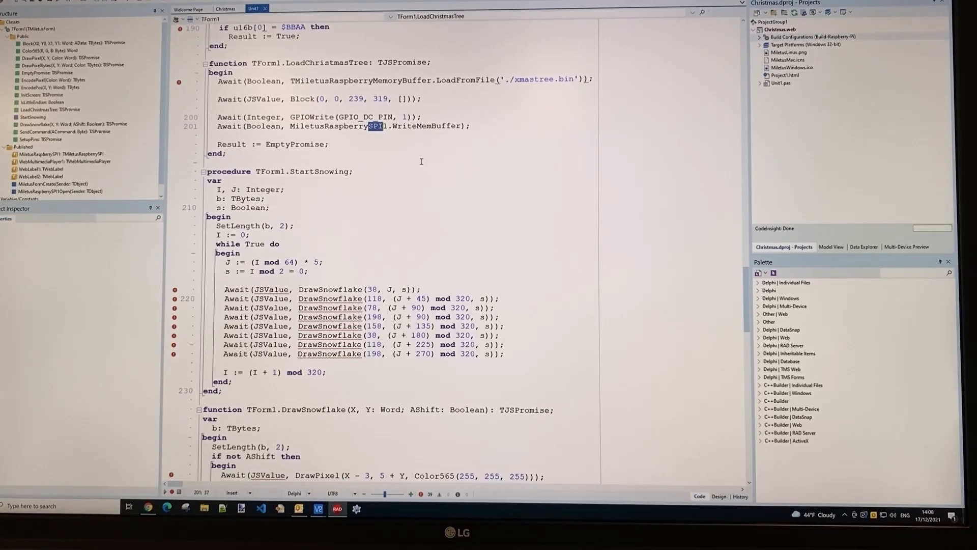
- Scroll to StartSnowing, marking its eight DrawSnowflake calls and the white Color565(255, 255, 255) value
scroll("down", 3)
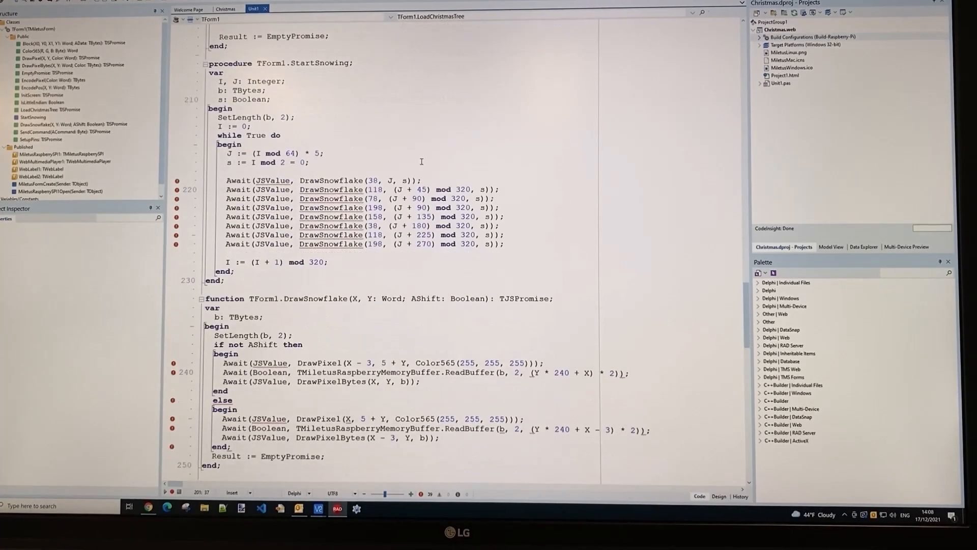
scroll("down", 3)
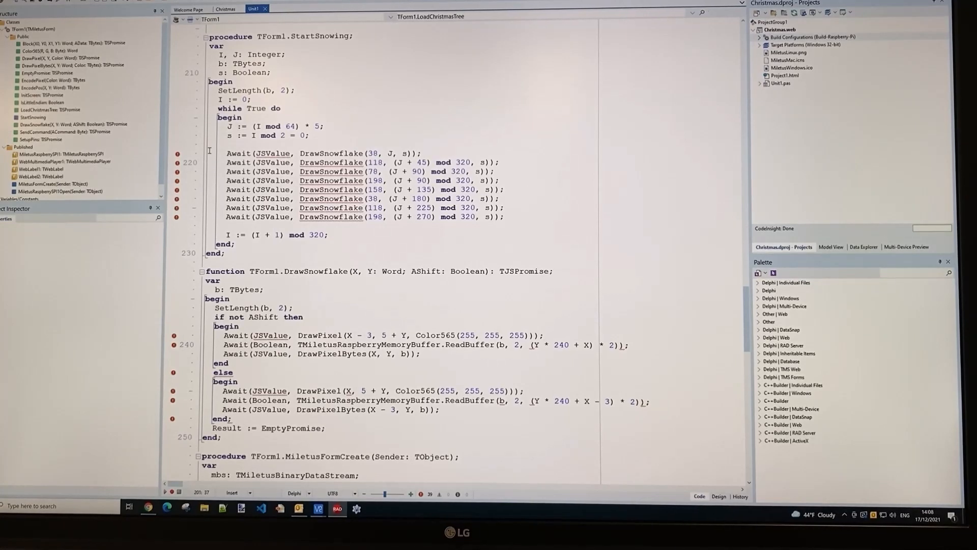
left_click_drag(228, 153, 503, 216)
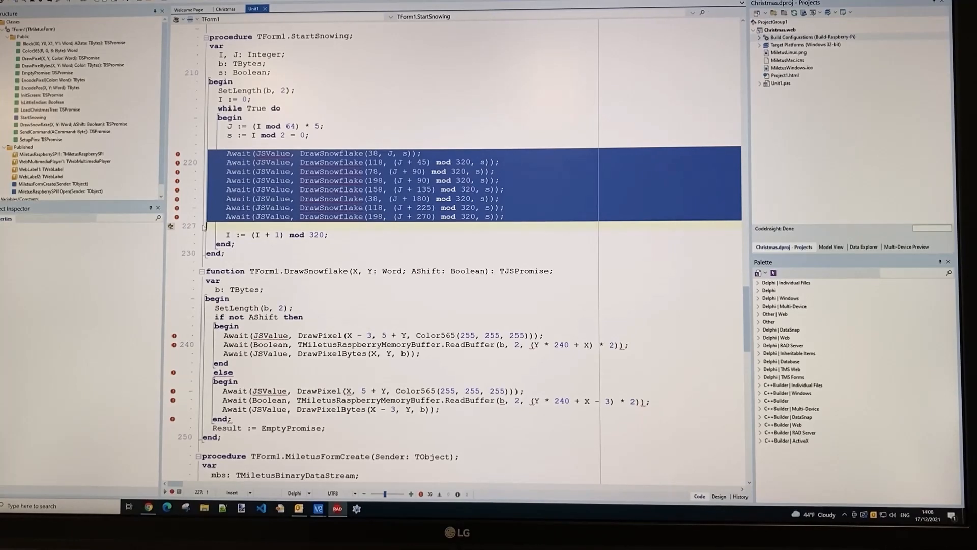
left_click(377, 136)
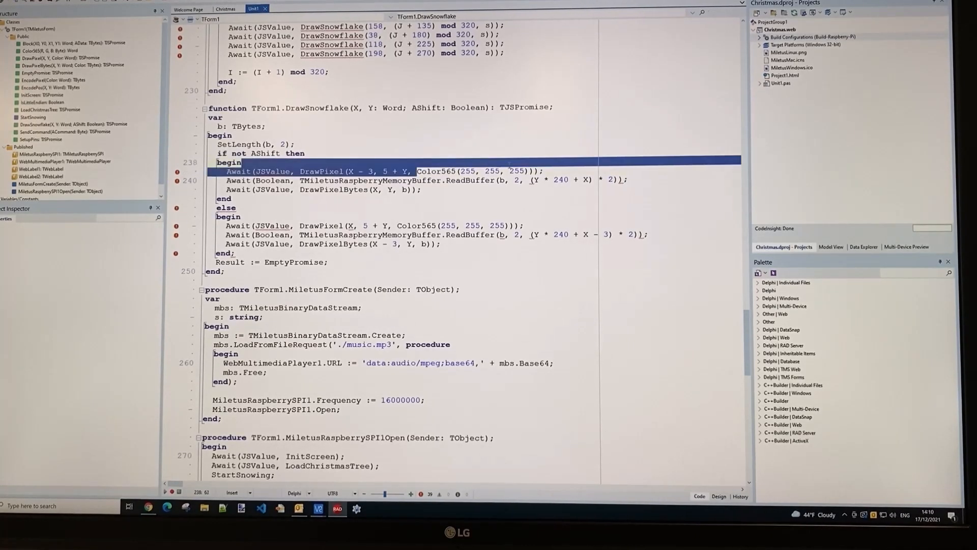
double_click(467, 171)
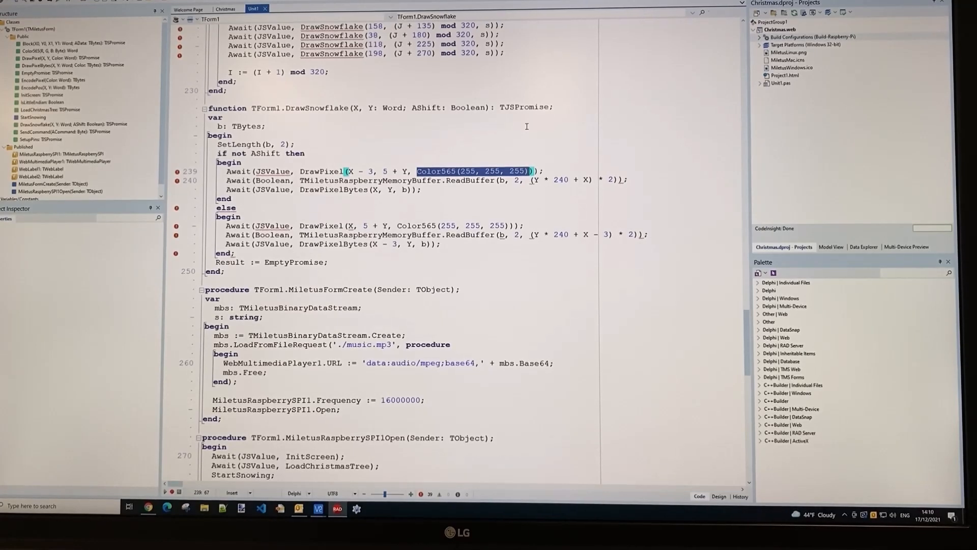
mouse_move(458, 154)
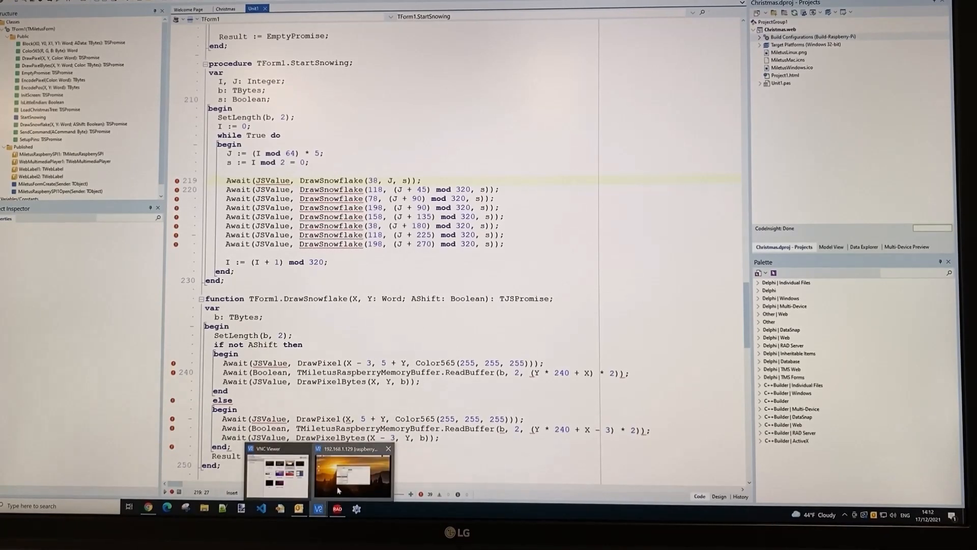
- Switch to the Raspberry Pi desktop and select xmastree.bin in the Christmas folder
left_click(352, 470)
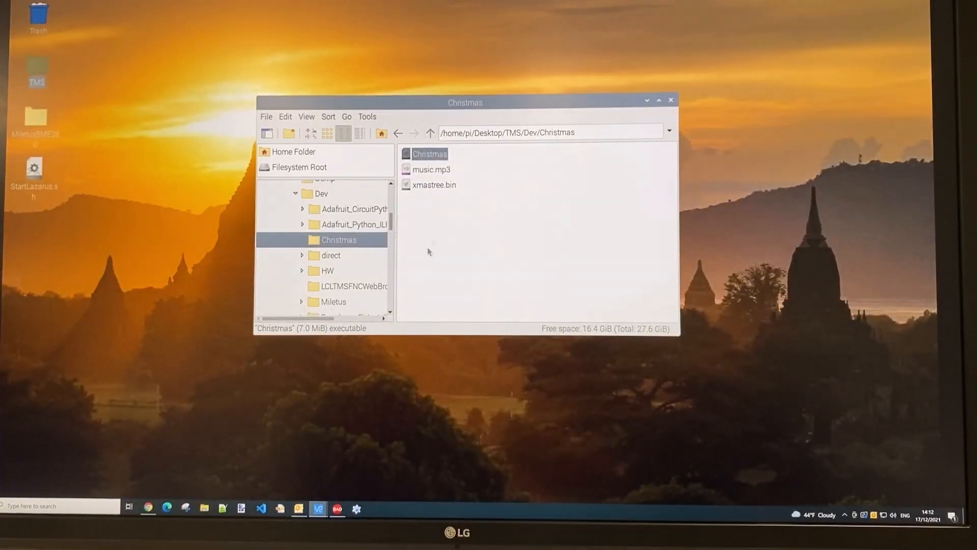
left_click(429, 154)
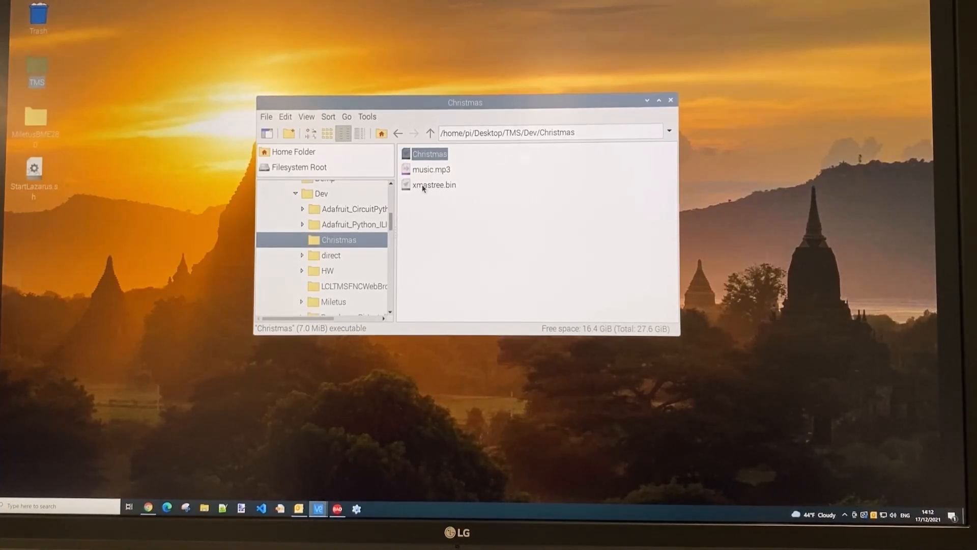
left_click(433, 184)
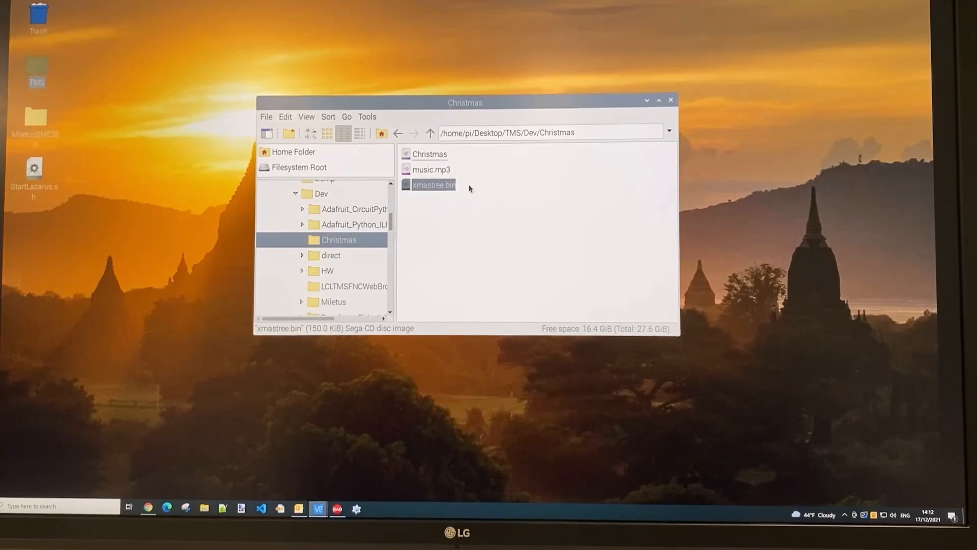
mouse_move(463, 173)
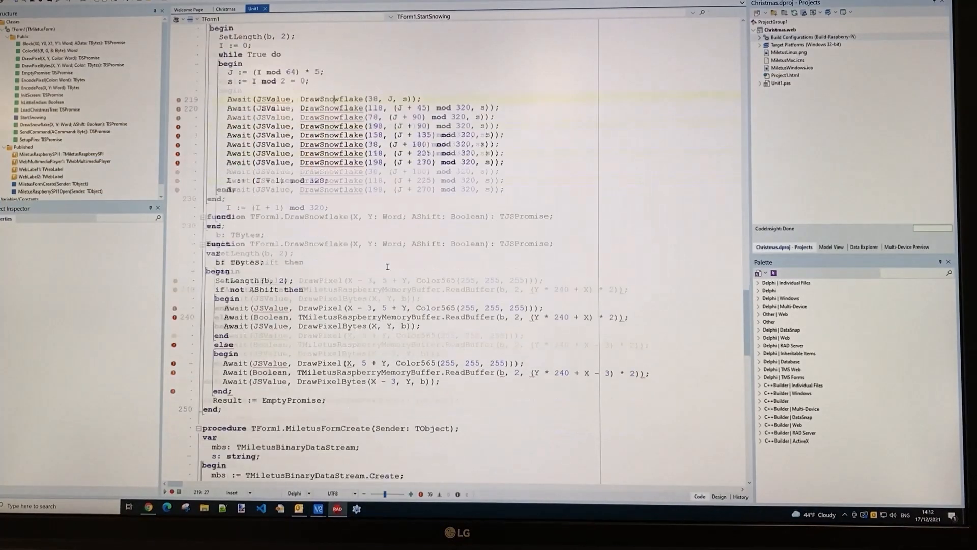
- Scroll to TForm1.MiletusFormCreate and highlight the code loading music.mp3
scroll("down", 3)
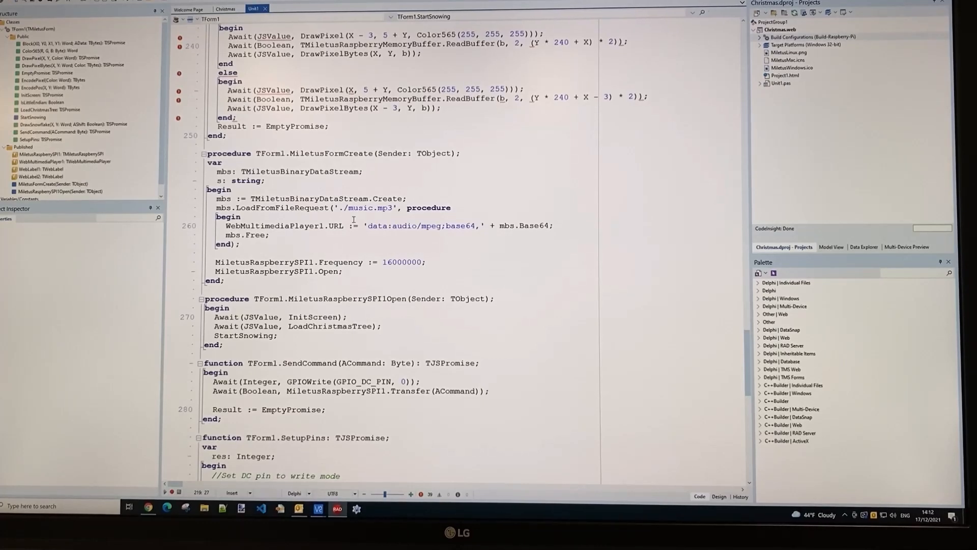
double_click(371, 207)
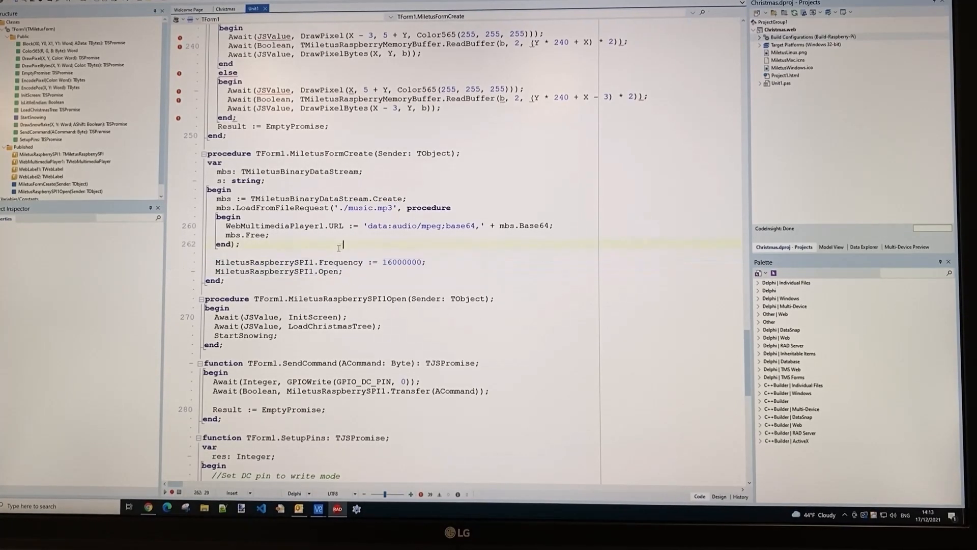
- Leave the editor and bring the Pi's Christmas folder back on screen
double_click(302, 261)
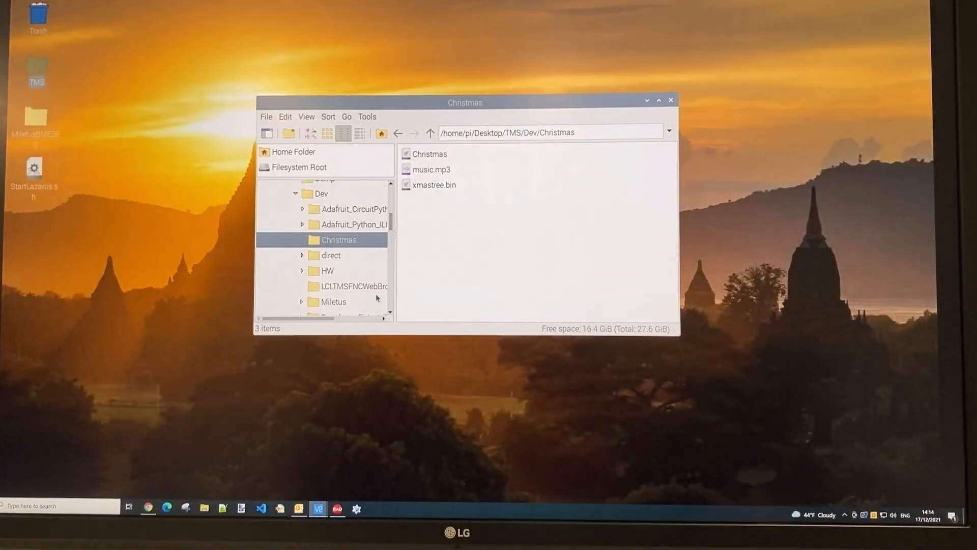
- Select music.mp3, then launch the Christmas executable to open the Merry Christmas window
left_click(431, 169)
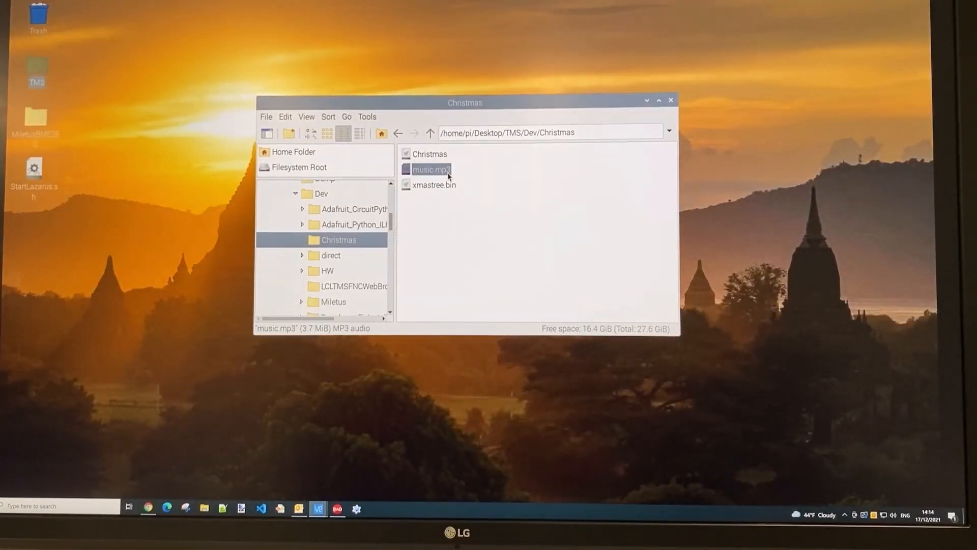
mouse_move(485, 181)
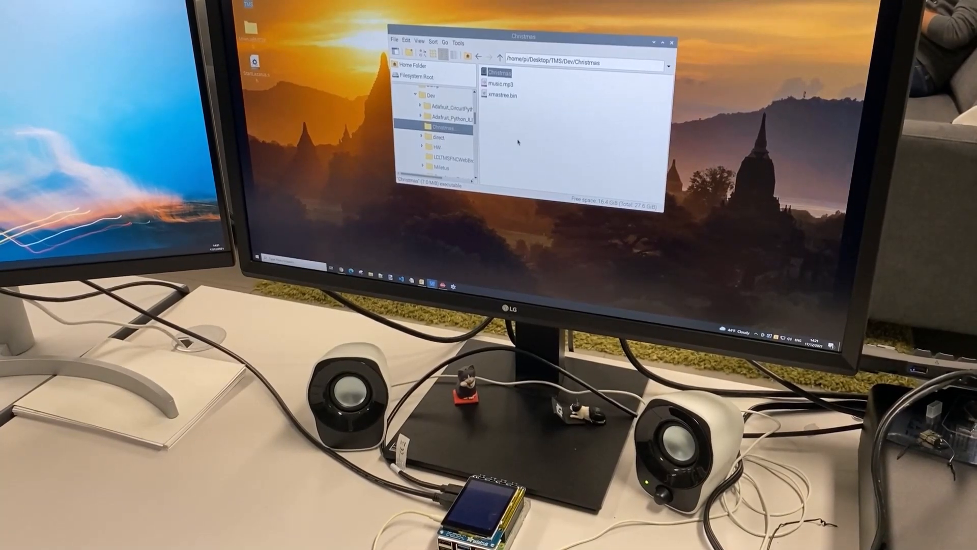
double_click(499, 72)
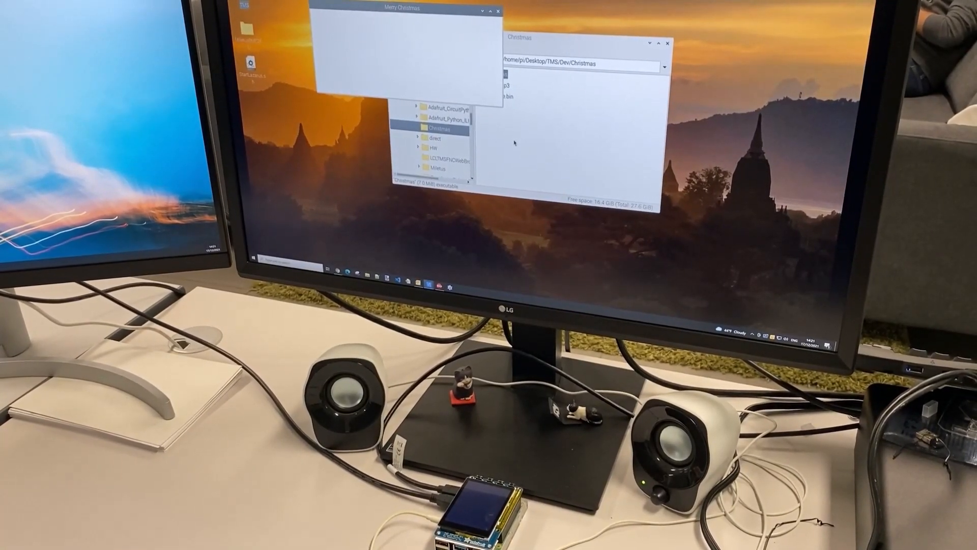